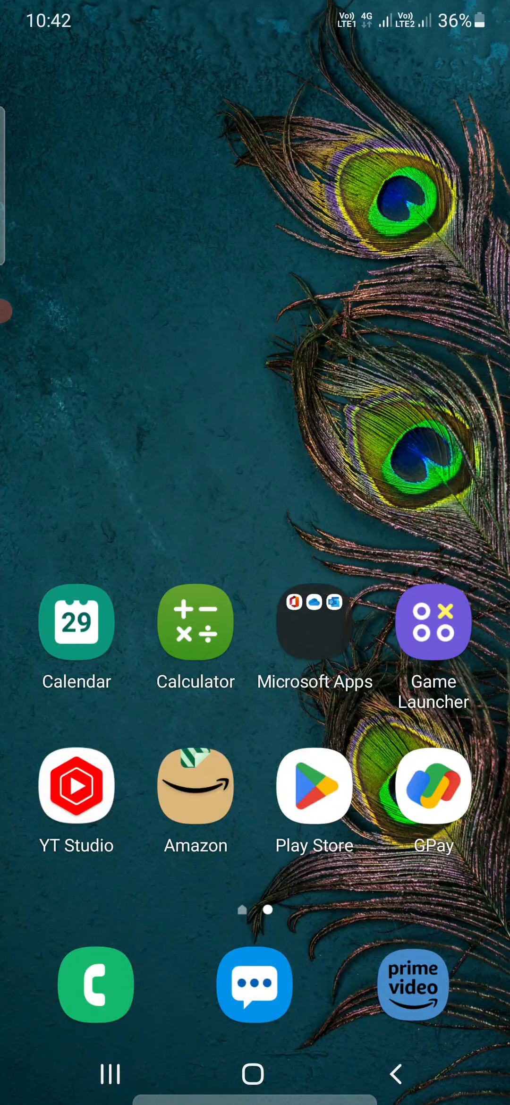
- Launch the Prime Video app from the Android home screen dock
left_click(411, 984)
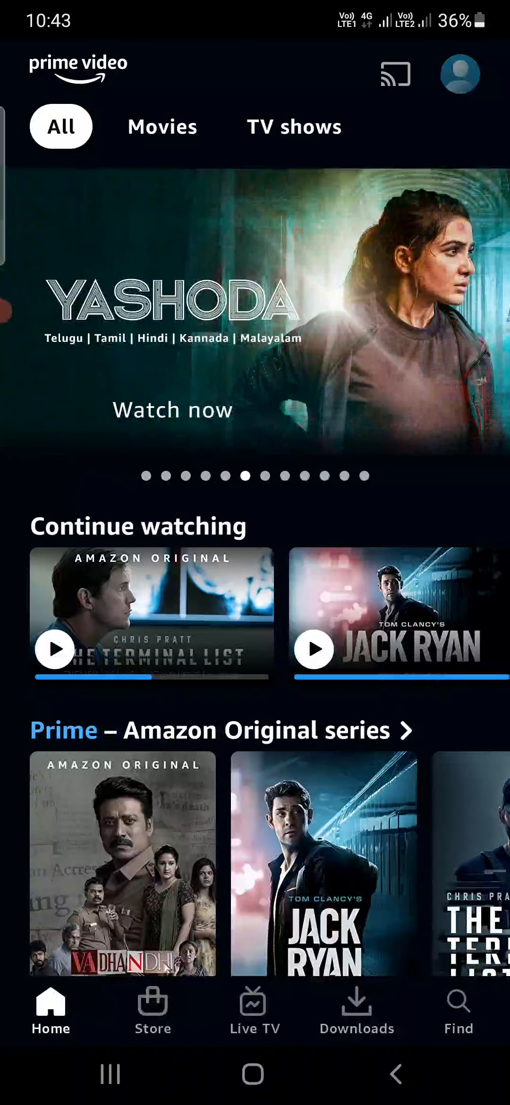
- Go to the profile page with its Watchlist and Purchases sections
left_click(459, 73)
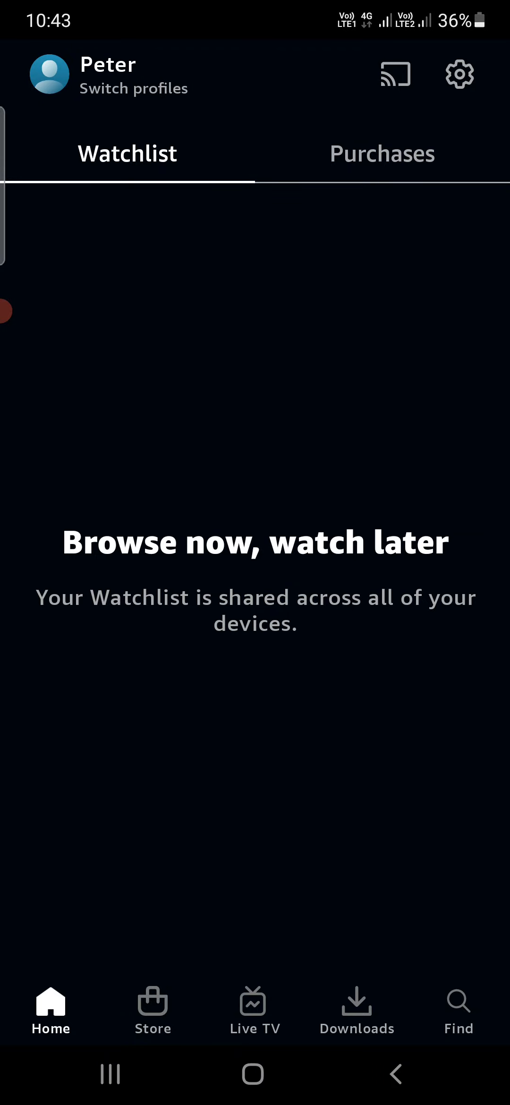
- Clear the video search history from the Settings list
left_click(459, 73)
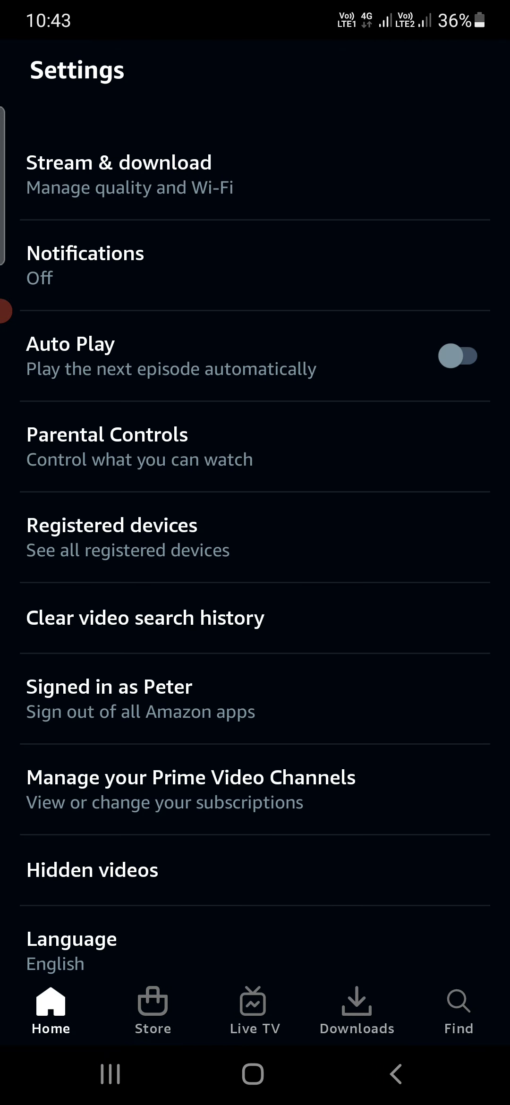
scroll("down", 3)
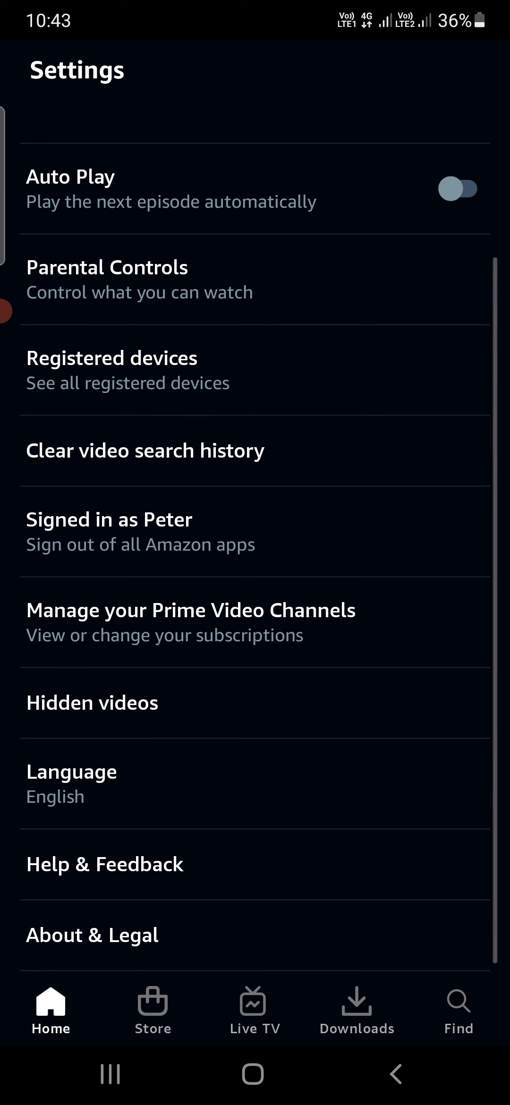
left_click(145, 450)
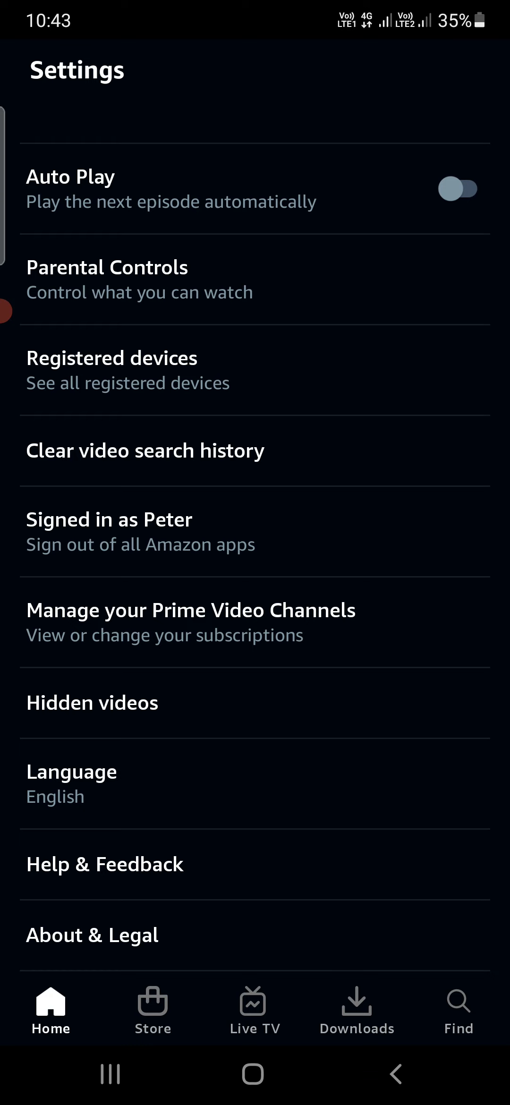
left_click(146, 451)
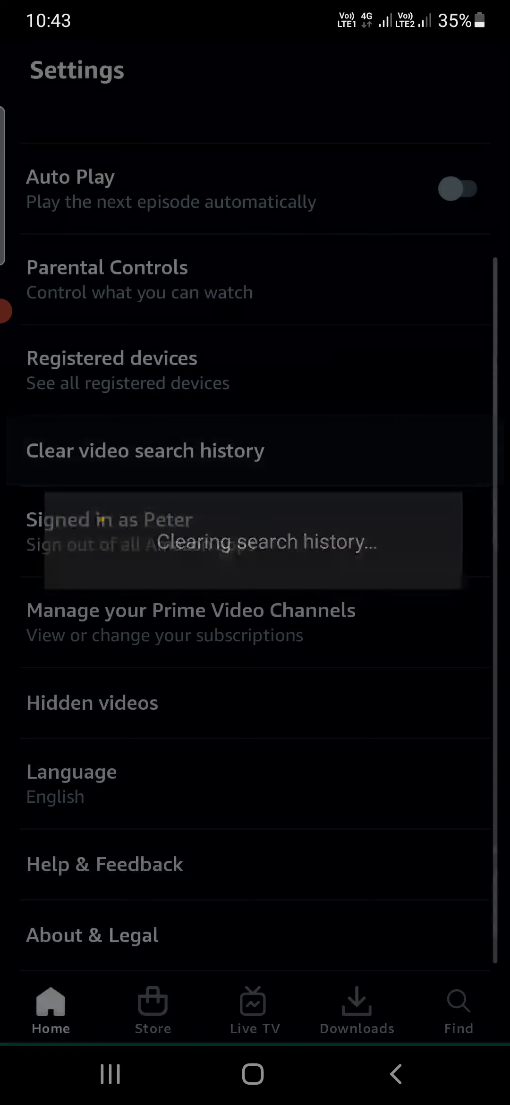